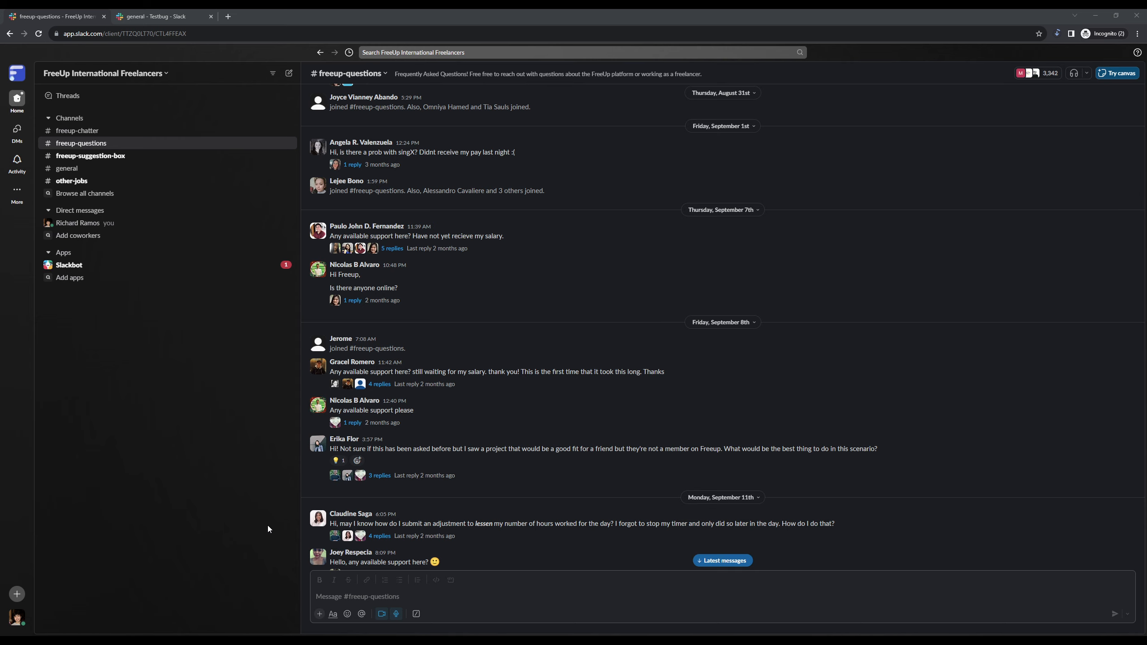
mouse_move(183, 513)
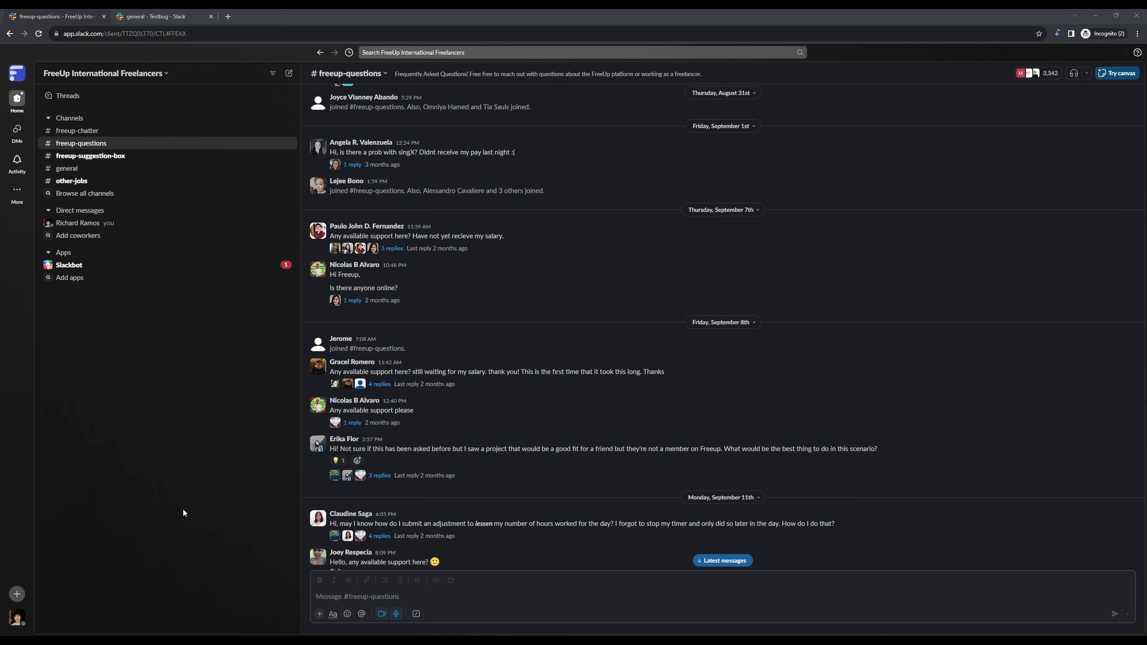
mouse_move(169, 520)
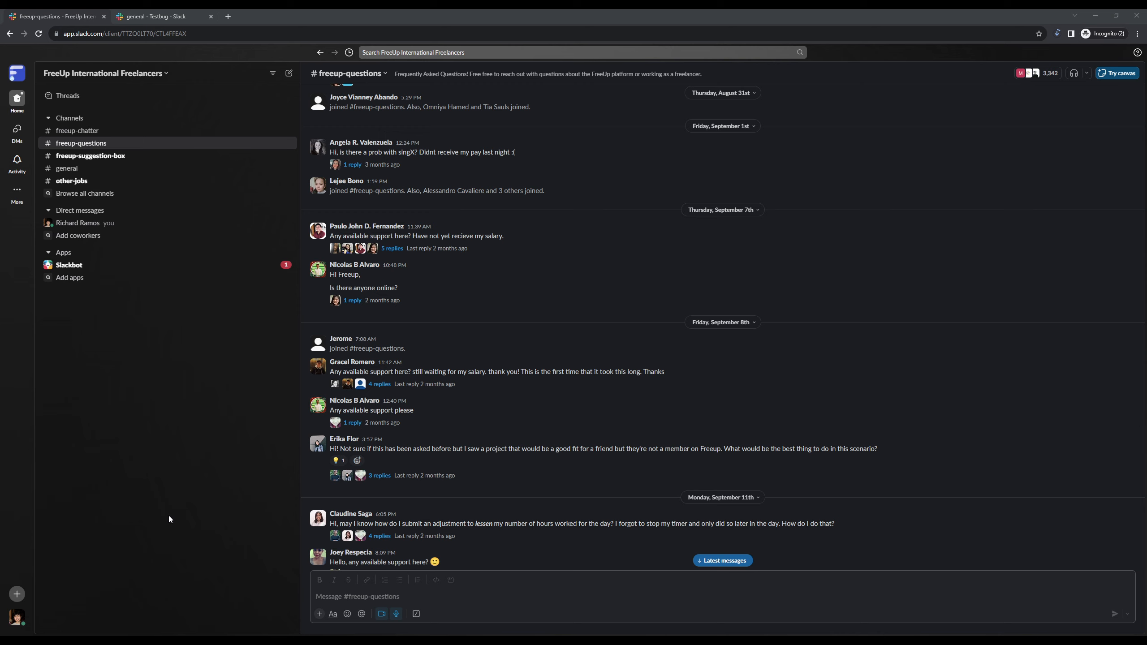
mouse_move(183, 469)
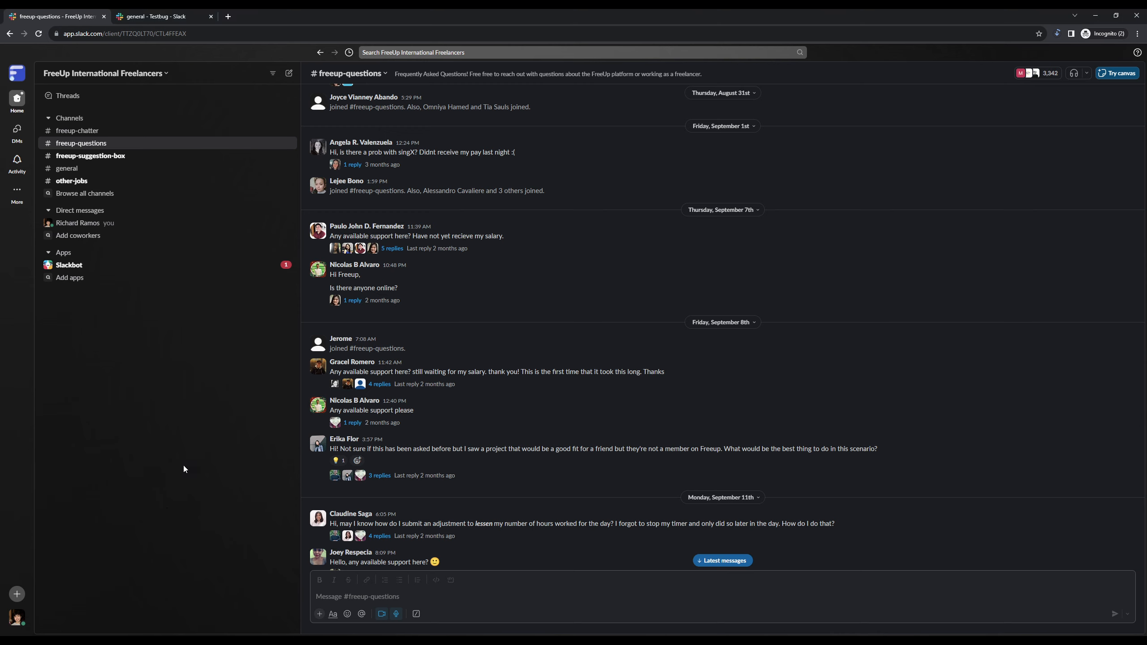
mouse_move(245, 428)
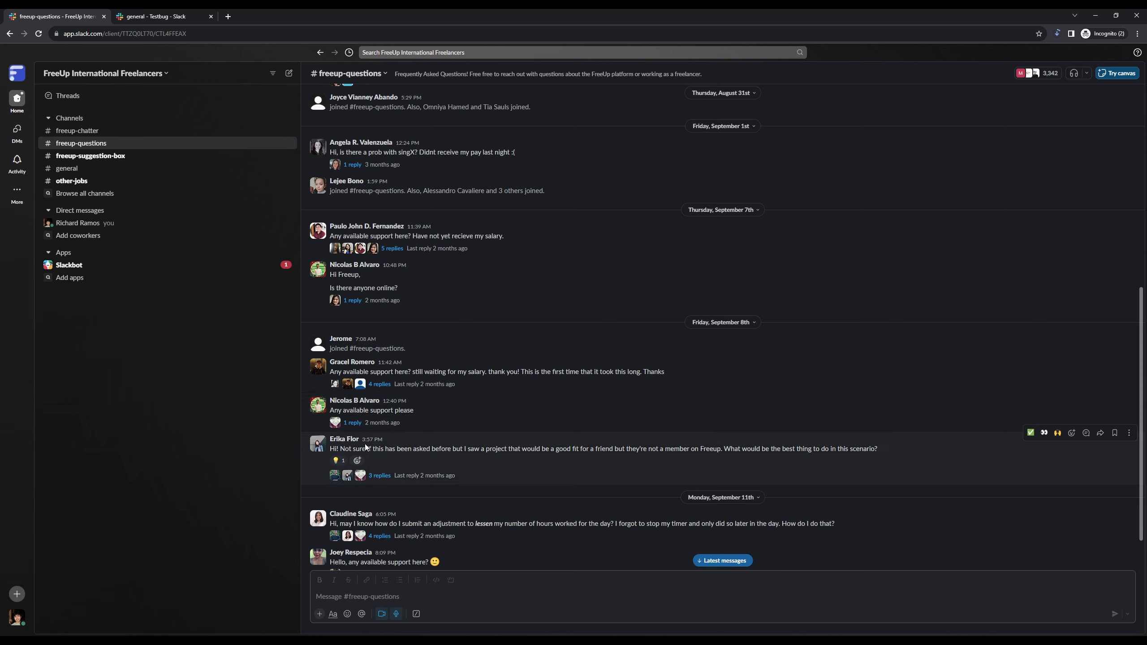
mouse_move(556, 452)
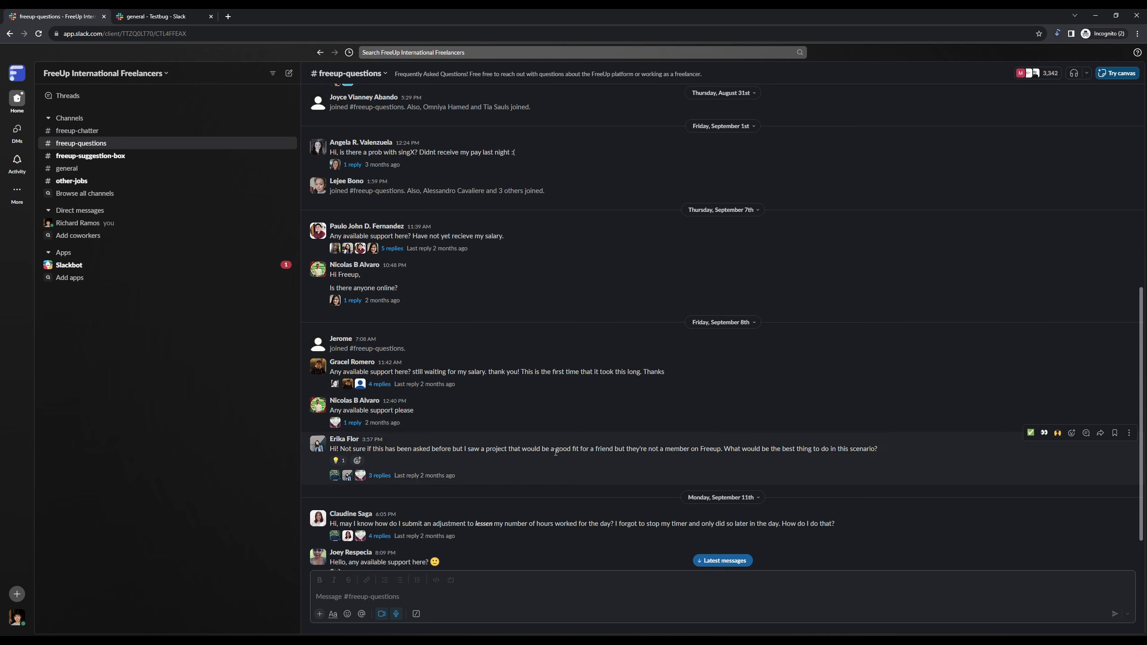
mouse_move(1012, 457)
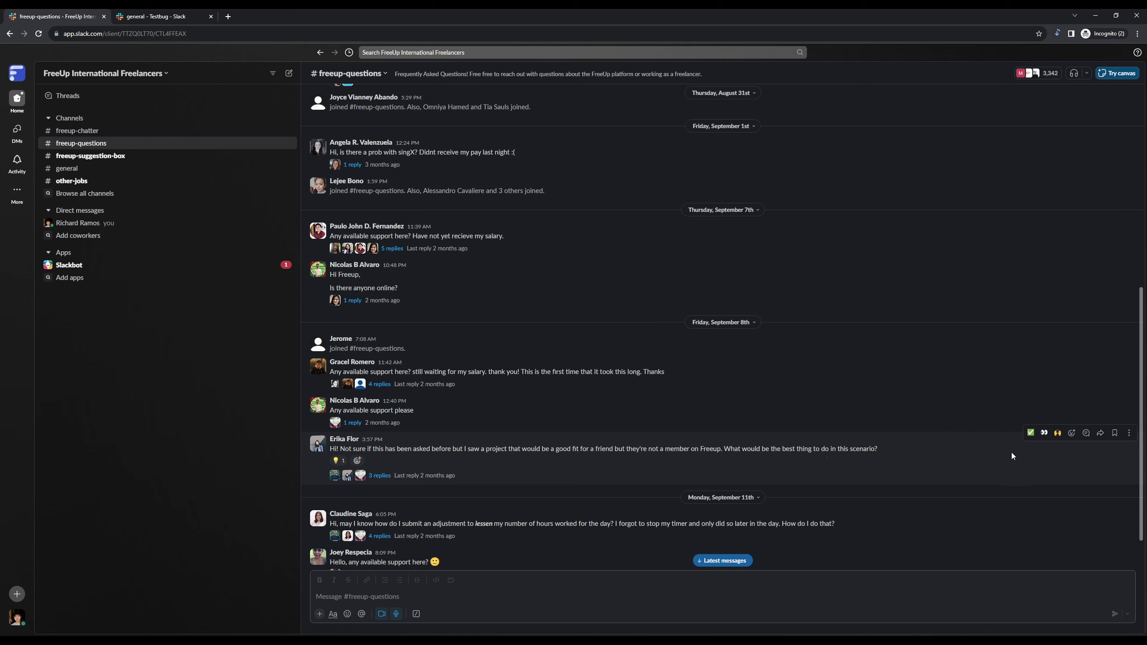
mouse_move(1031, 432)
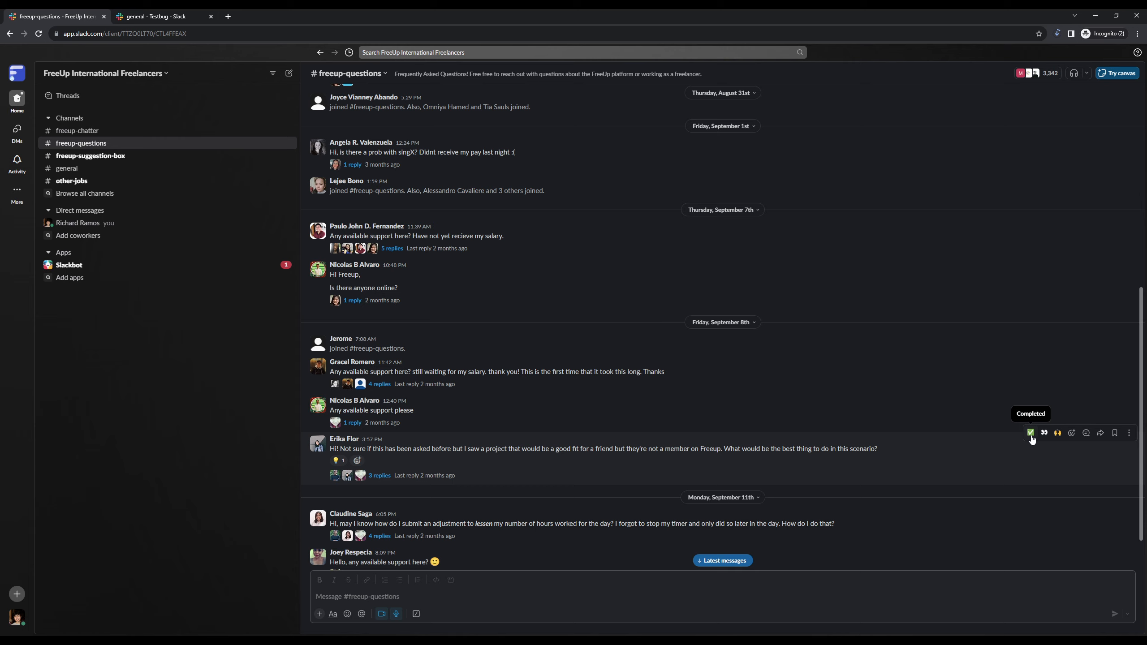
mouse_move(1044, 432)
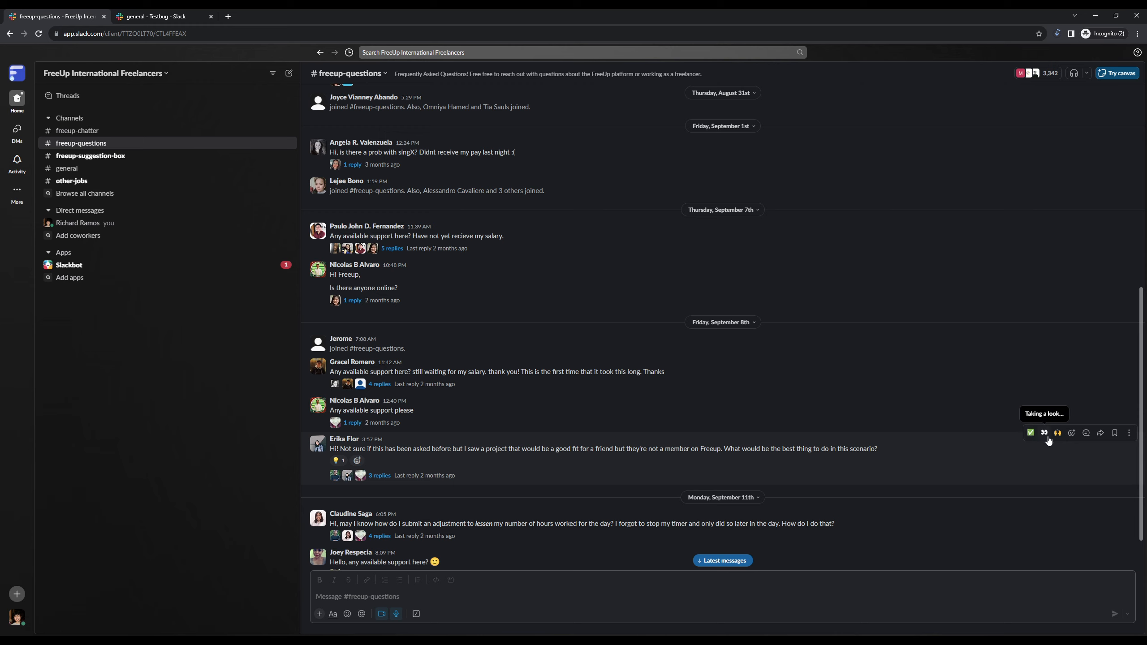
mouse_move(1057, 432)
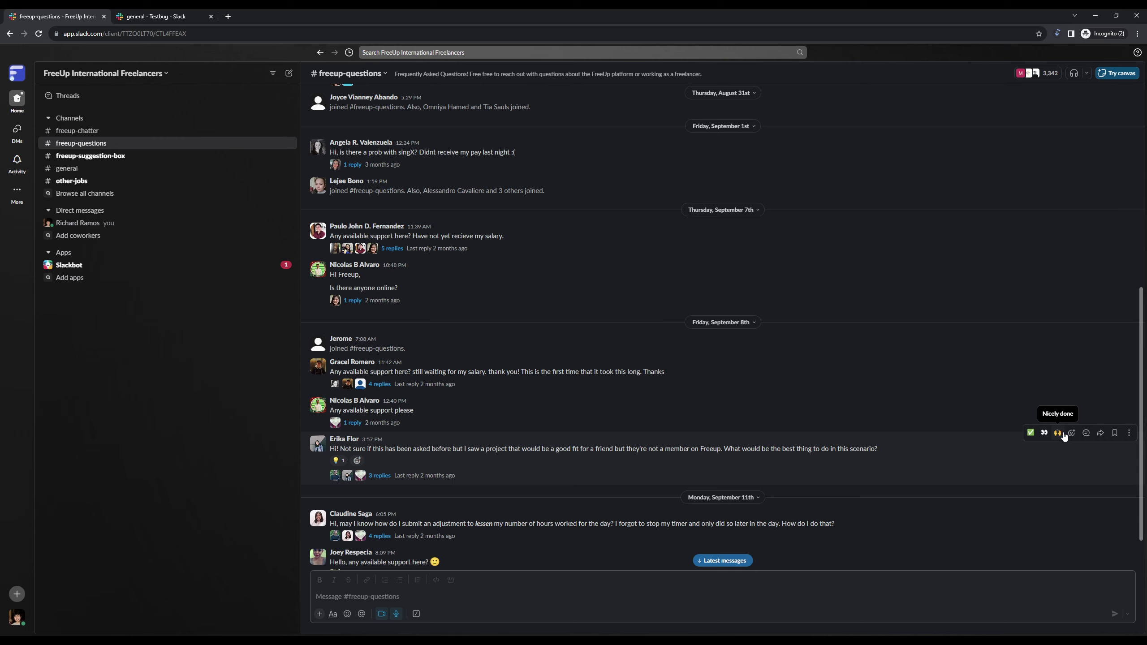
mouse_move(1069, 432)
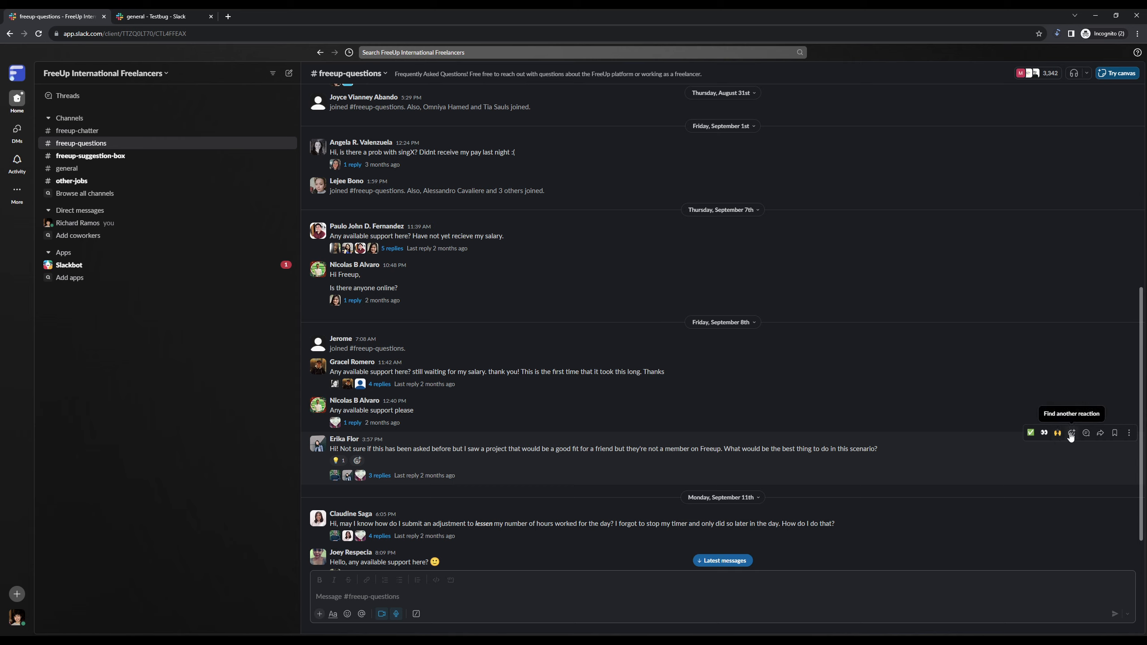
mouse_move(1070, 439)
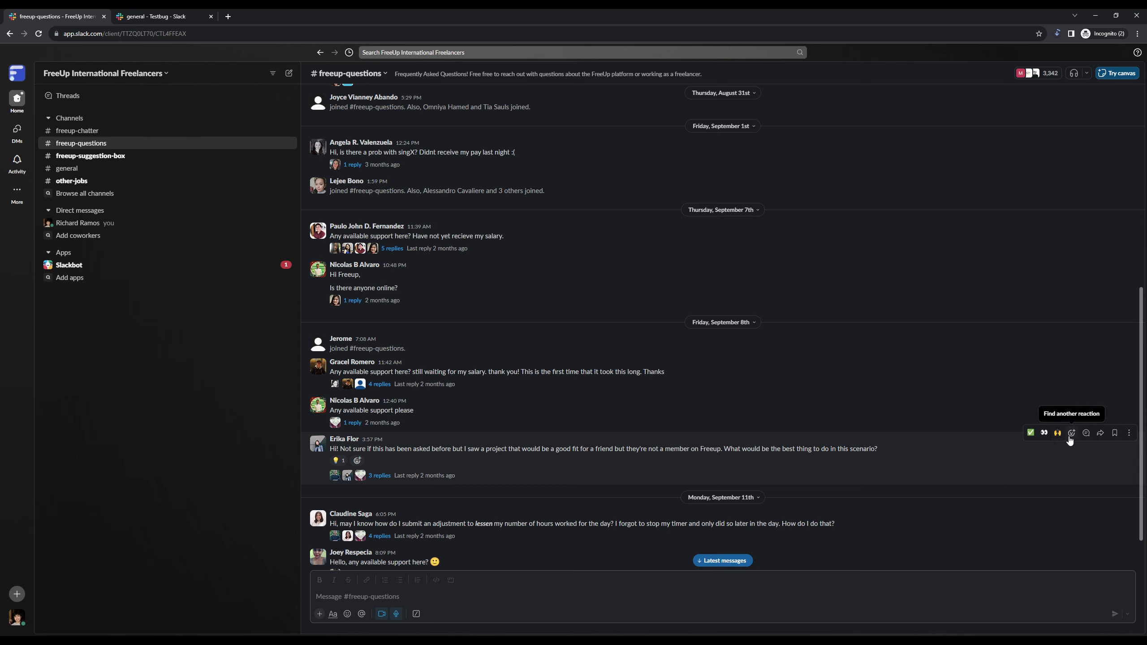
mouse_move(1085, 431)
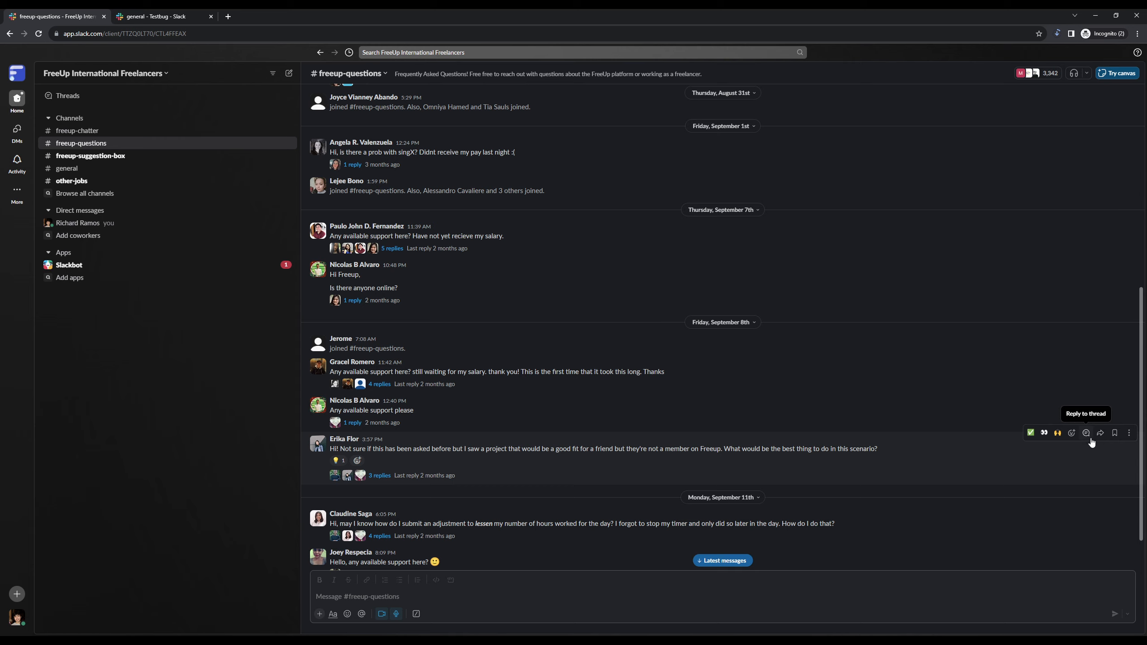
mouse_move(1090, 442)
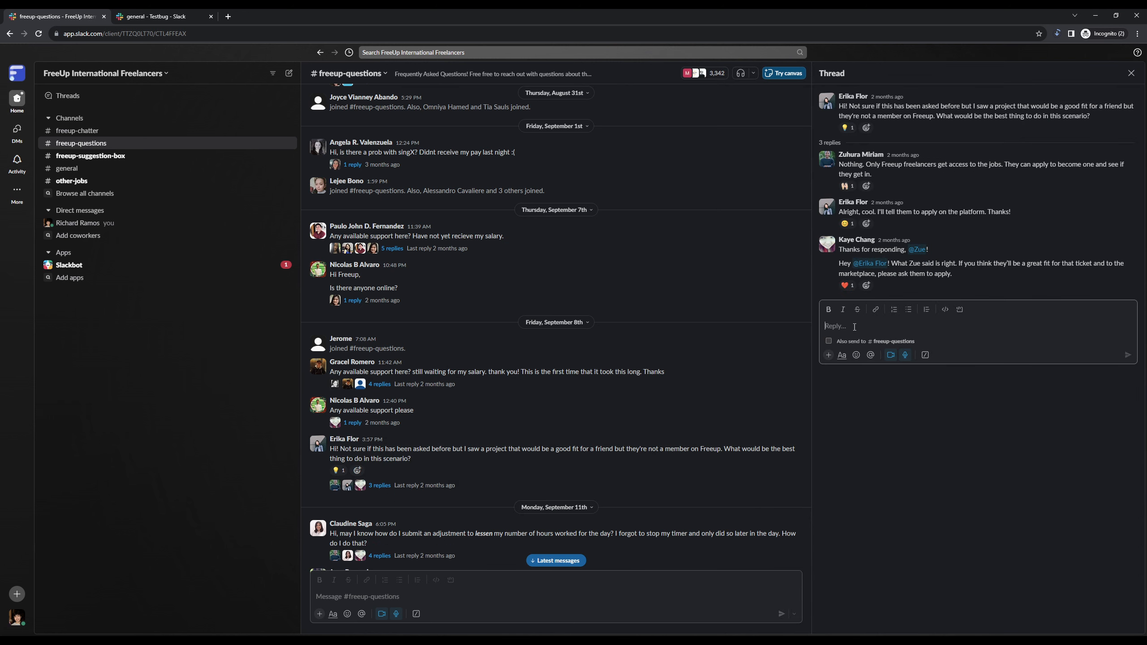
mouse_move(907, 416)
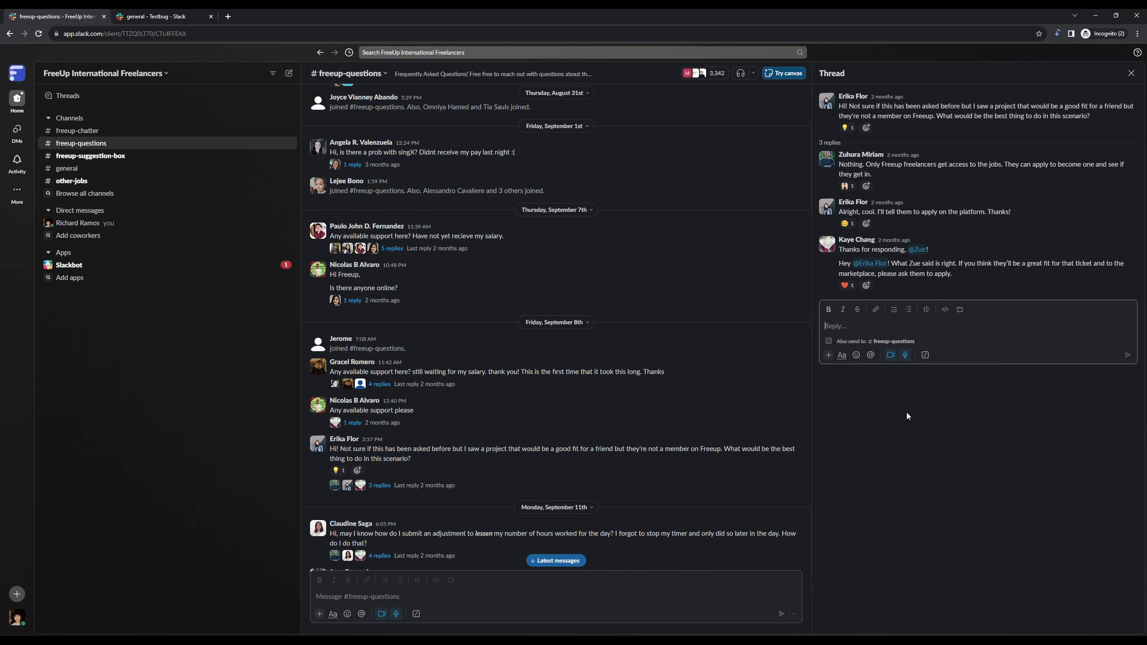
text(okay)
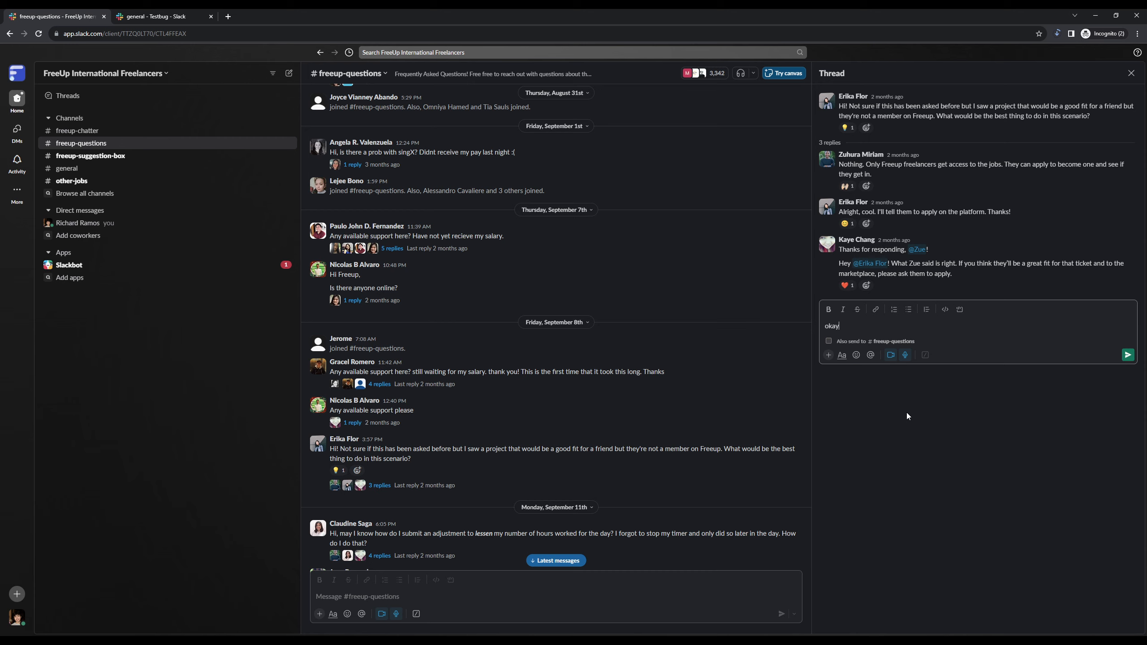
mouse_move(907, 391)
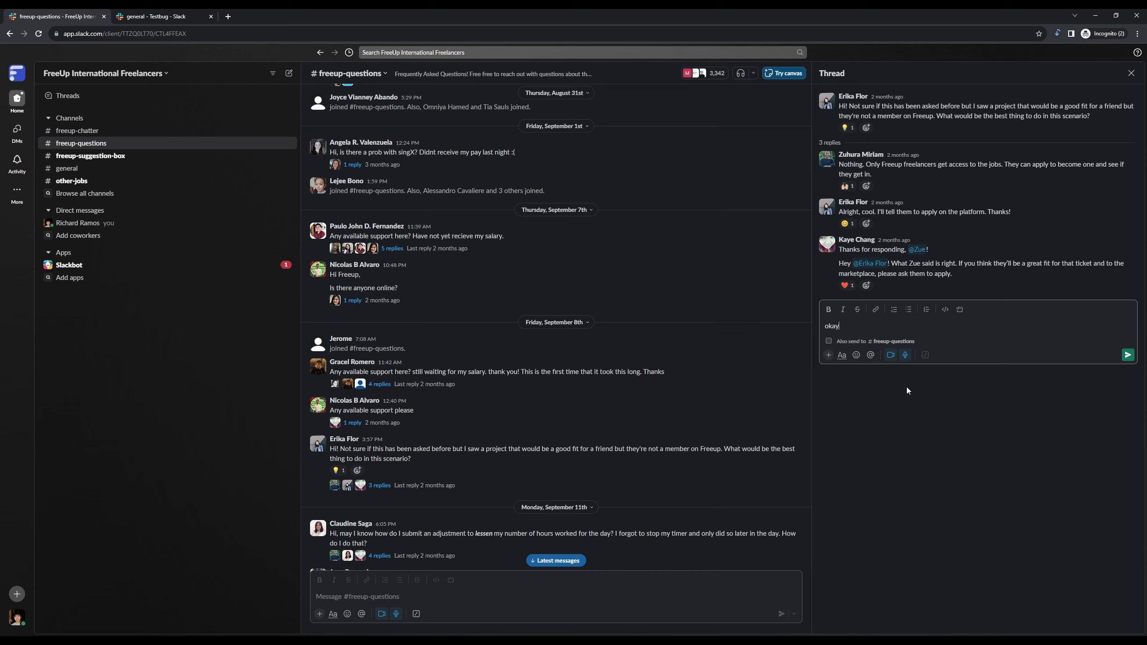
mouse_move(894, 454)
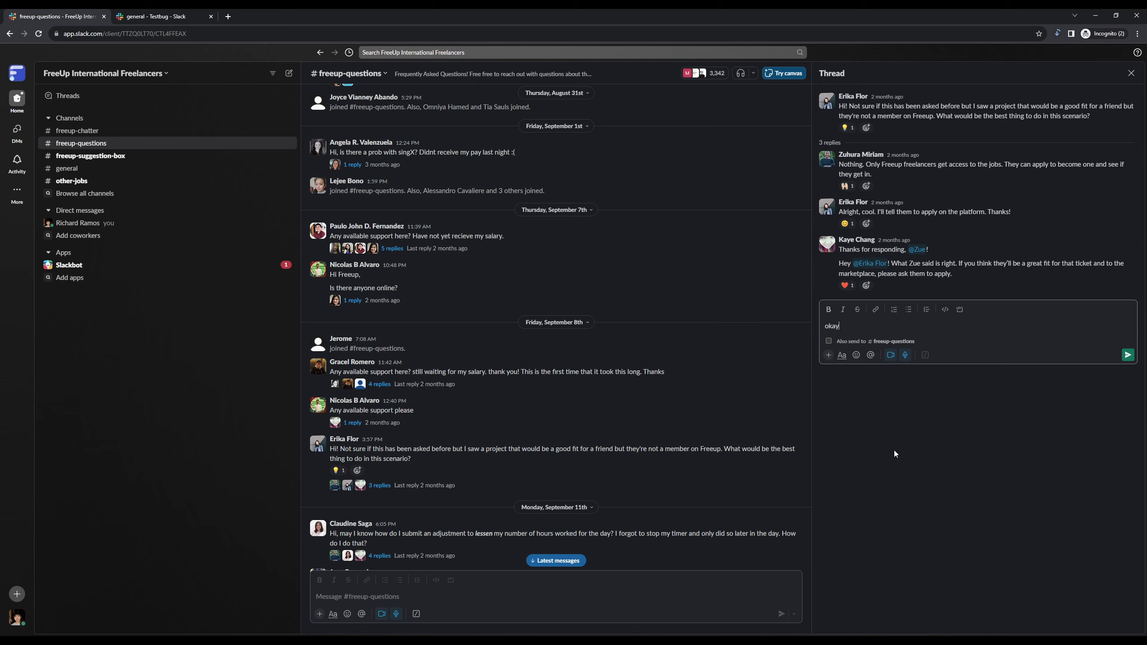
mouse_move(182, 404)
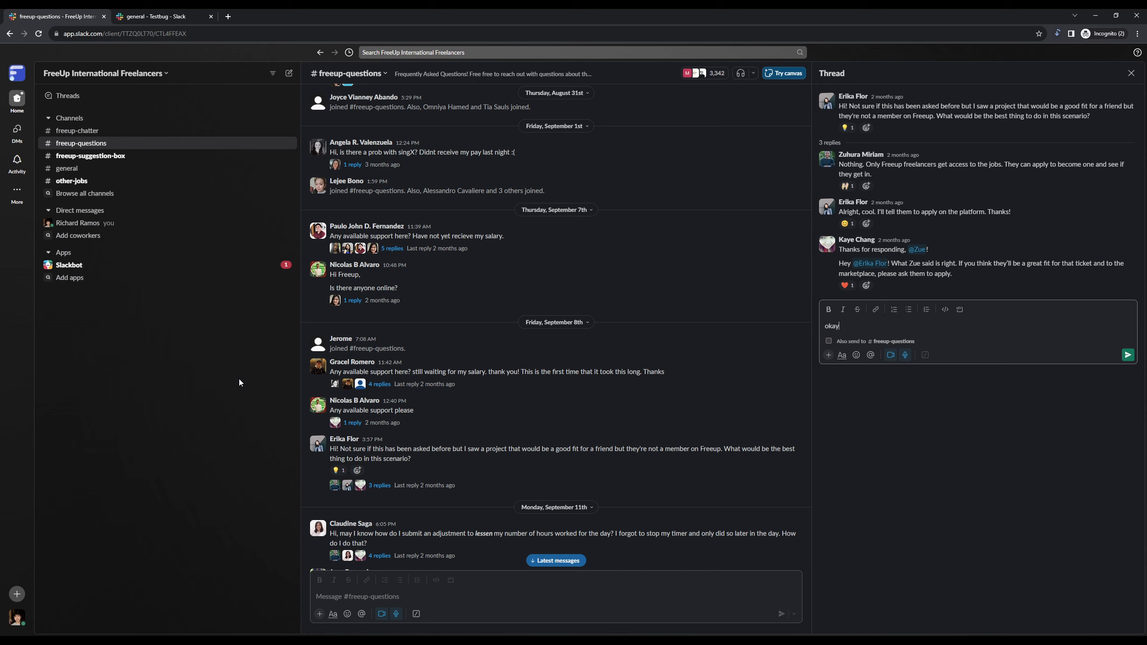
mouse_move(218, 385)
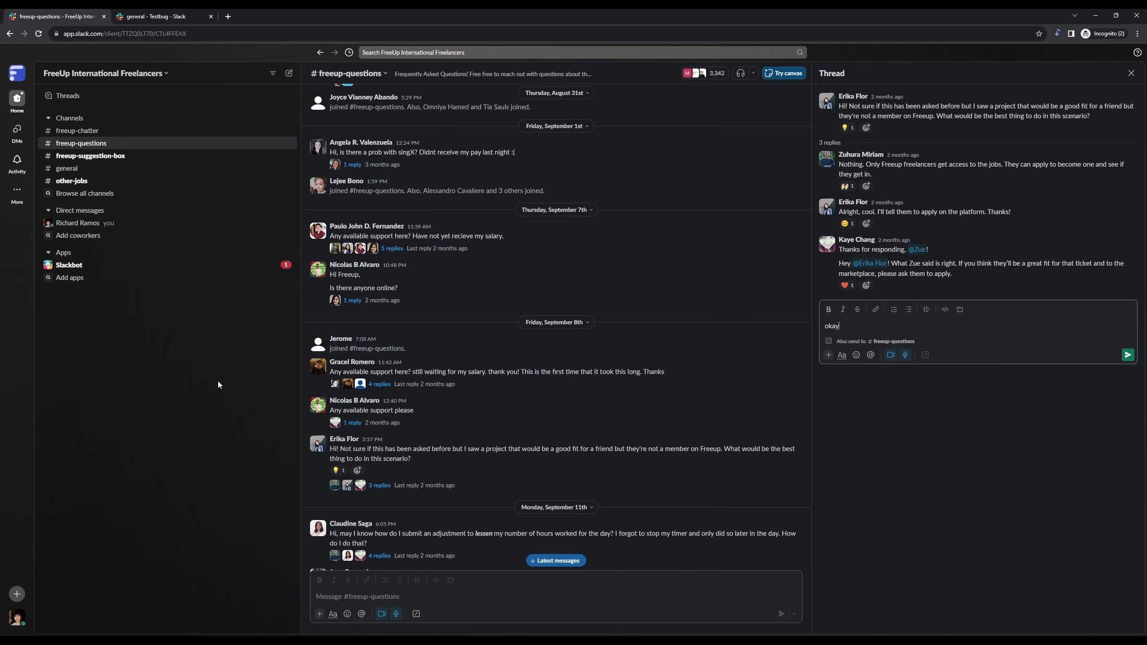